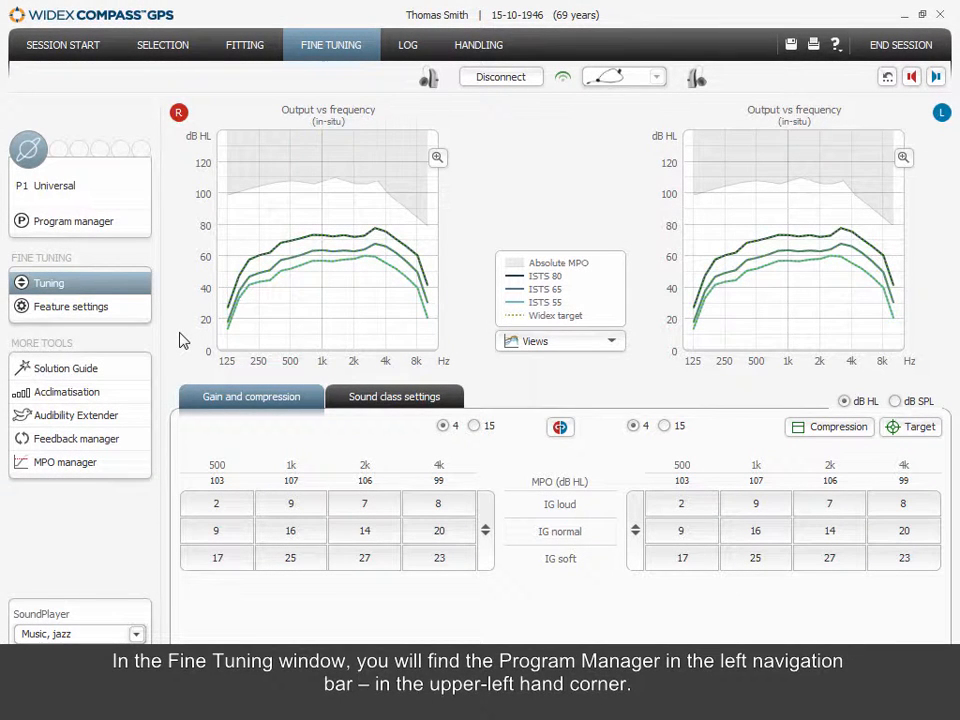
pyautogui.moveTo(137, 237)
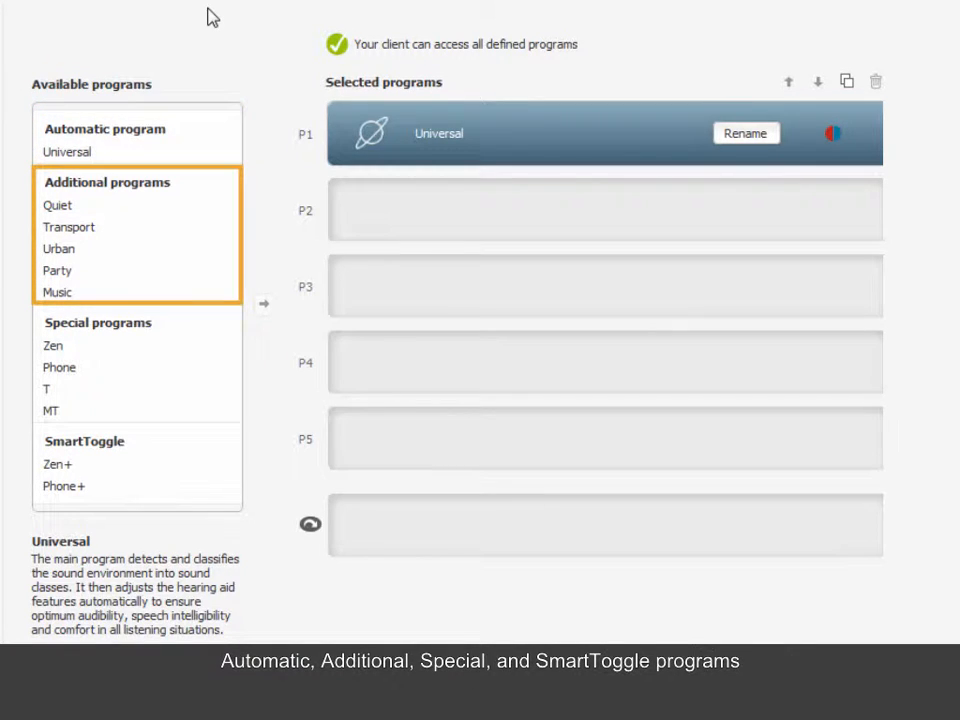
pyautogui.click(98, 322)
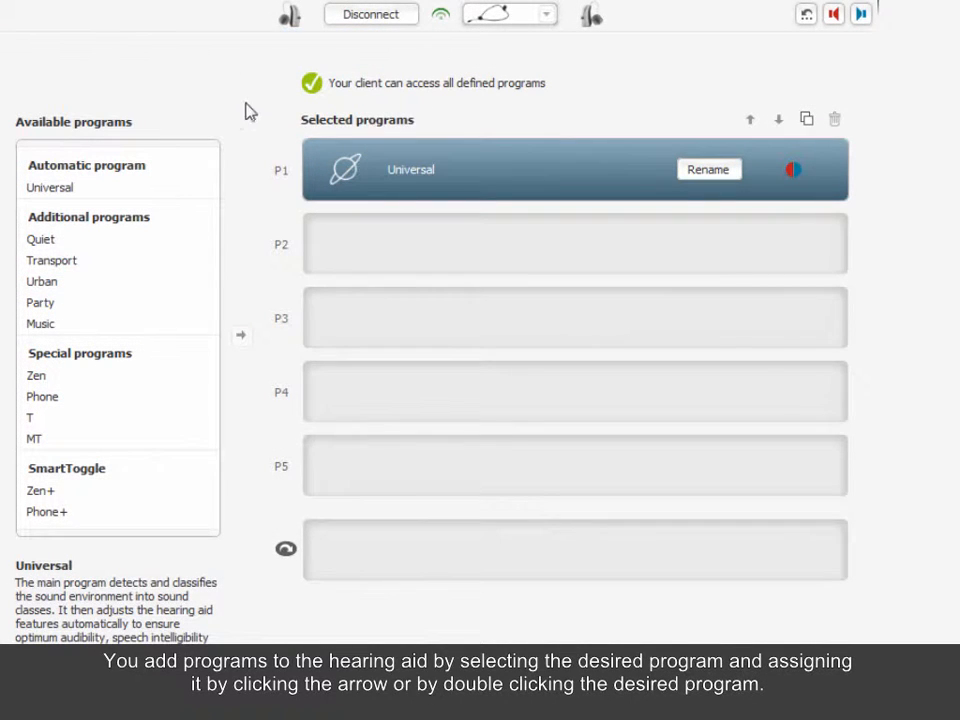
# - Select the Urban program and assign it to P2 after Universal
pyautogui.click(41, 281)
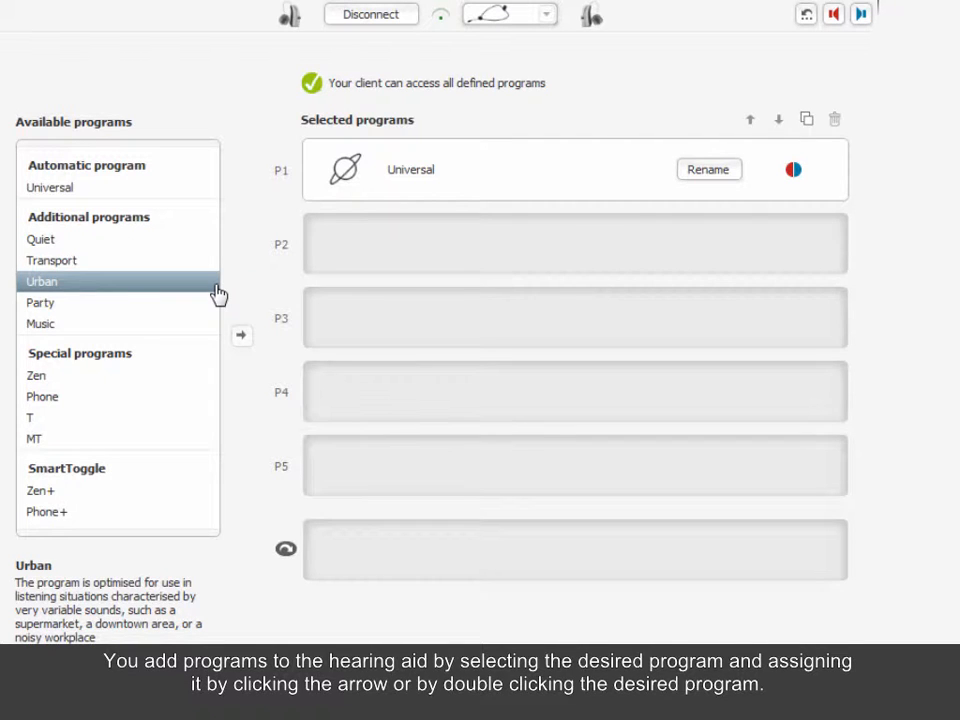
pyautogui.moveTo(242, 335)
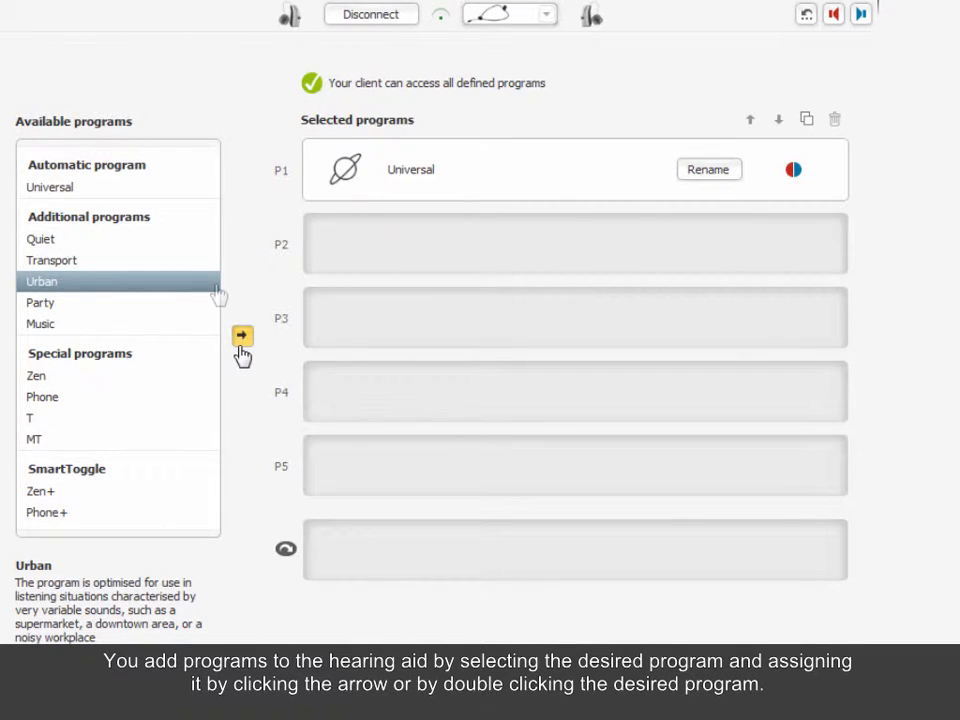
pyautogui.click(242, 335)
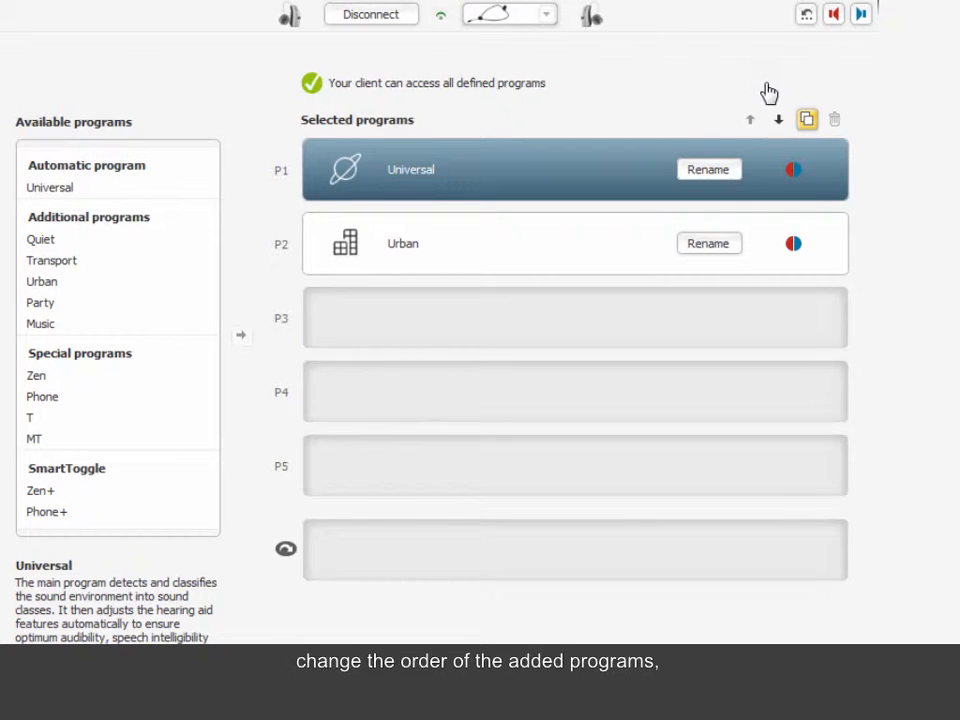
pyautogui.click(750, 119)
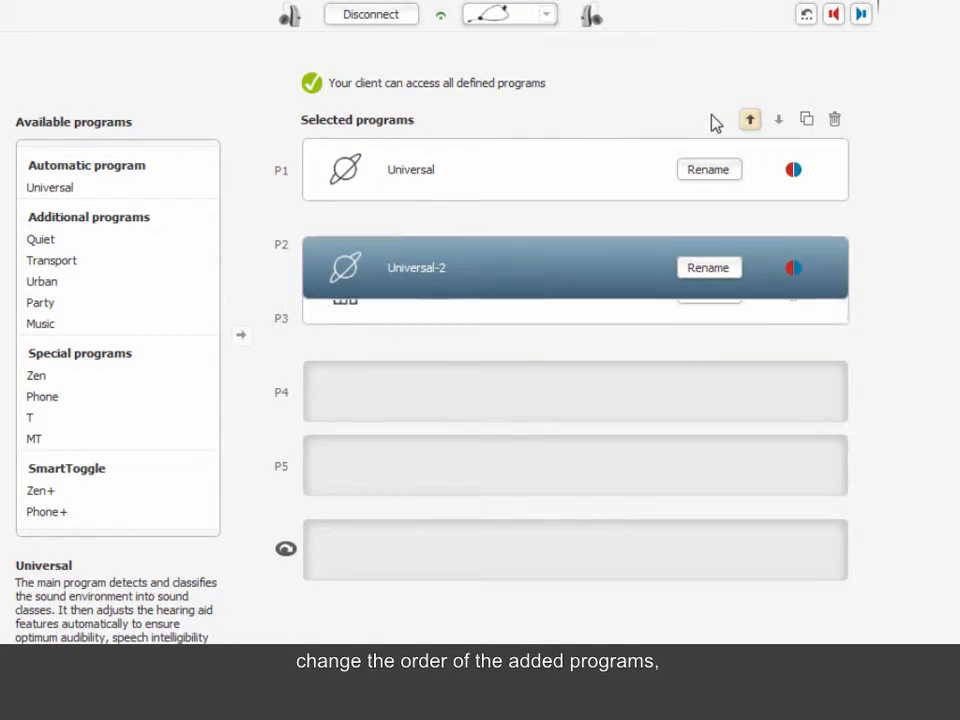
pyautogui.click(749, 119)
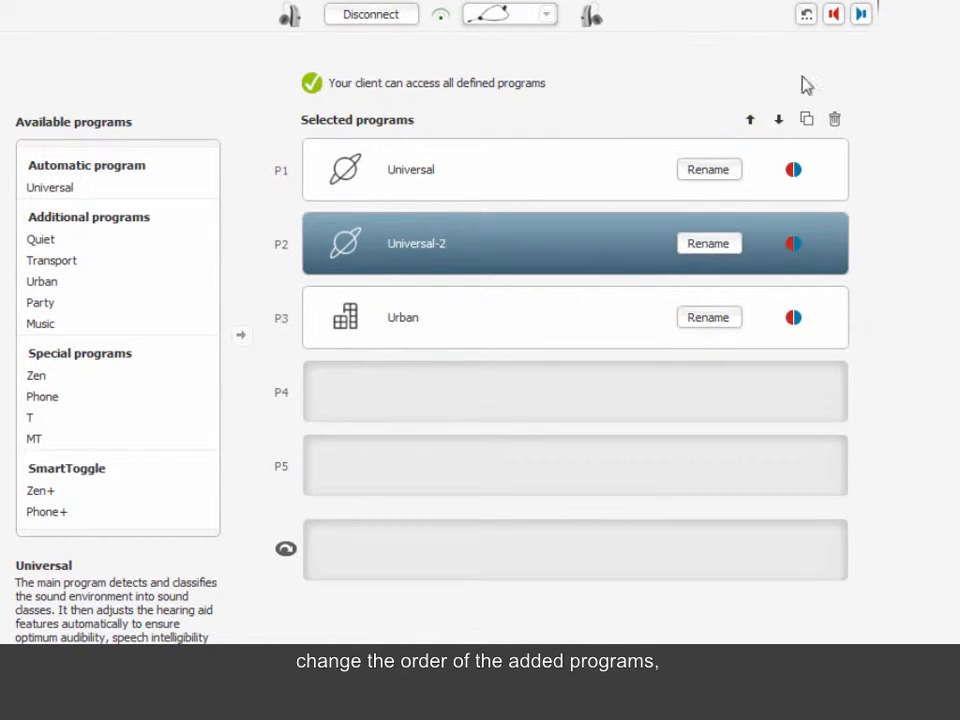
pyautogui.click(834, 119)
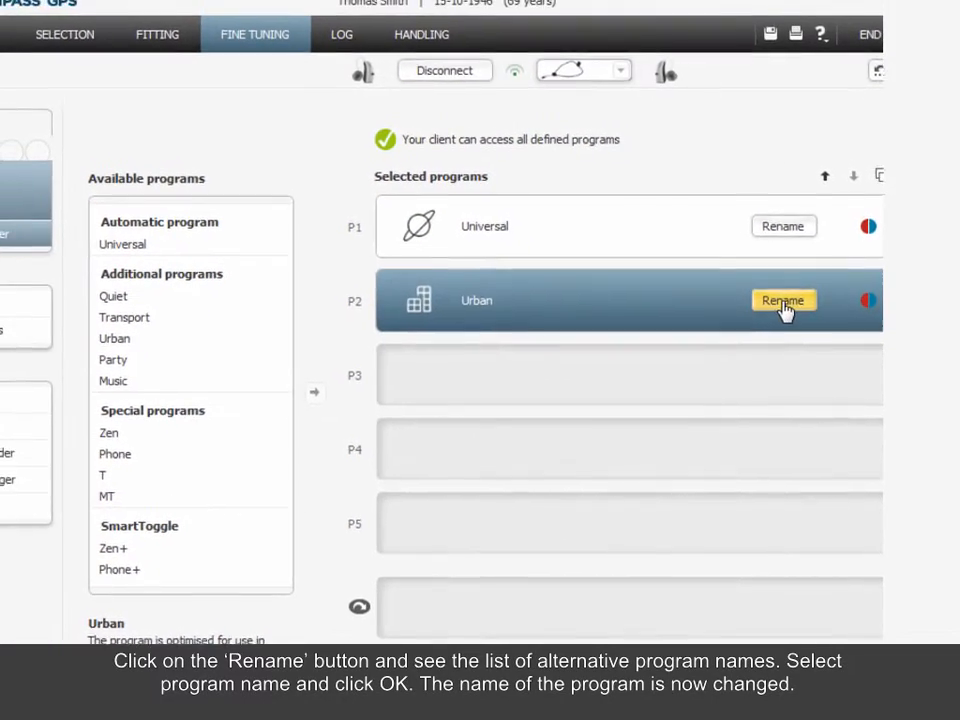
# - Rename the Urban program to the alternative name Crowd (Urban)
pyautogui.click(783, 300)
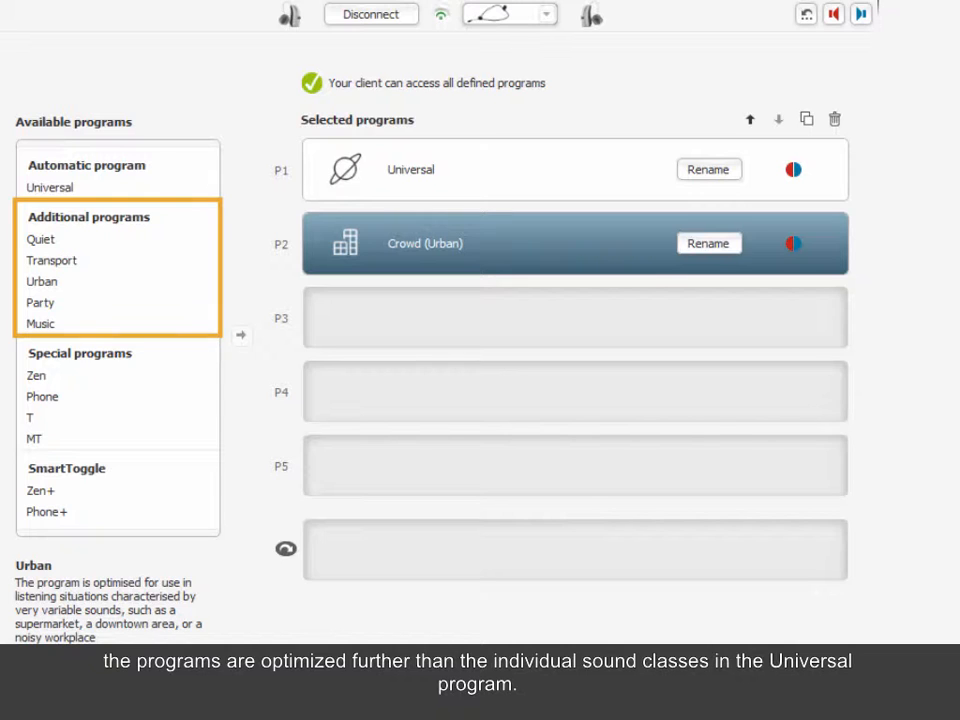
# - Pick MT from Special programs and assign it as P3
pyautogui.click(79, 353)
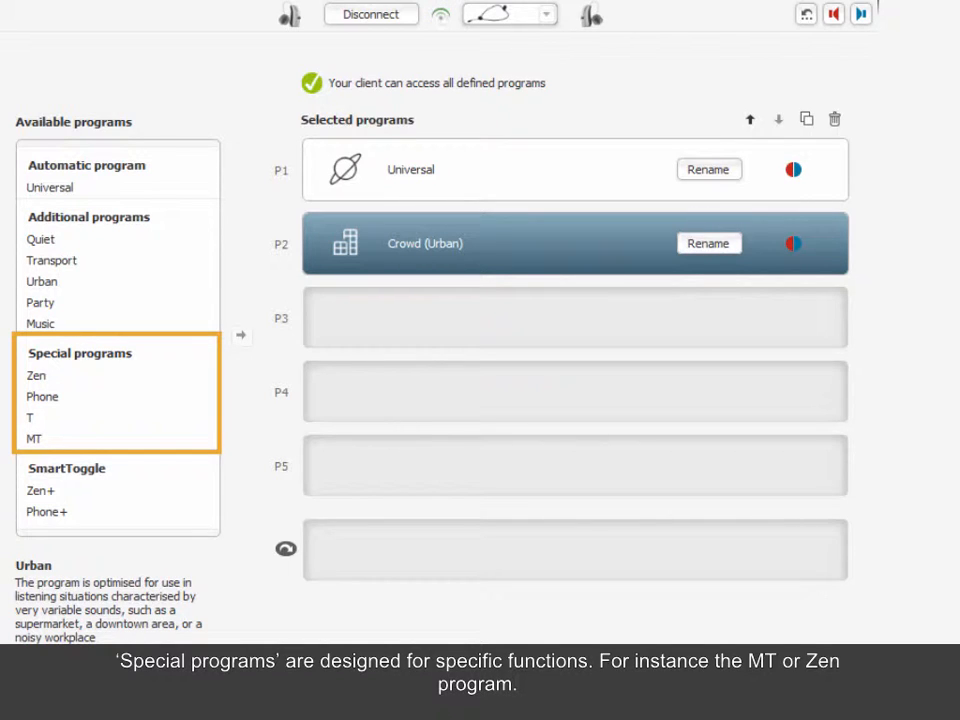
pyautogui.moveTo(253, 549)
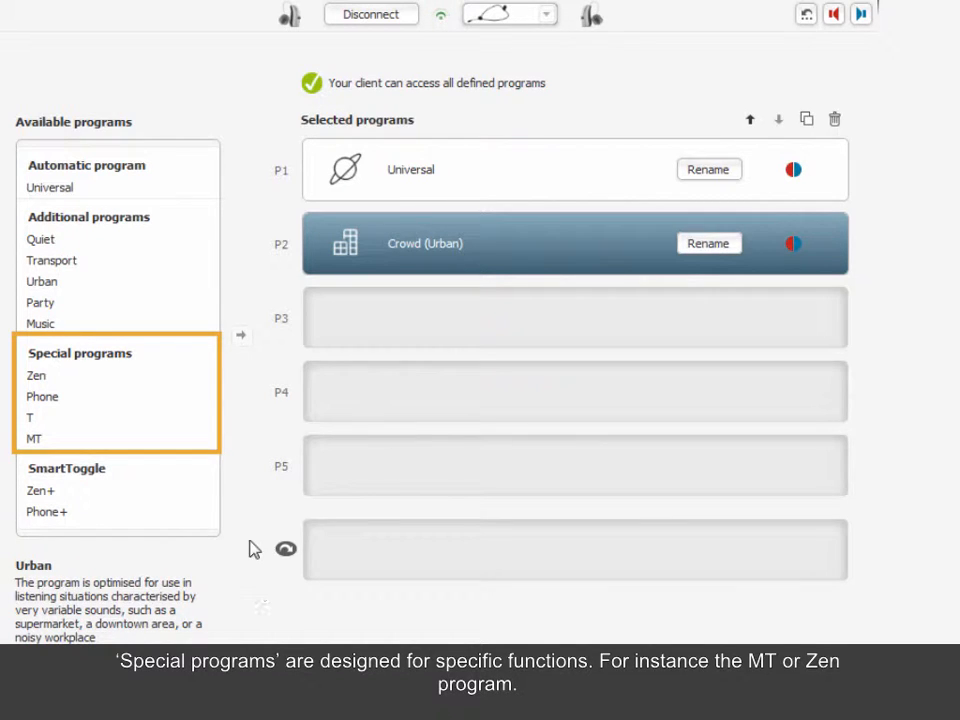
pyautogui.click(35, 438)
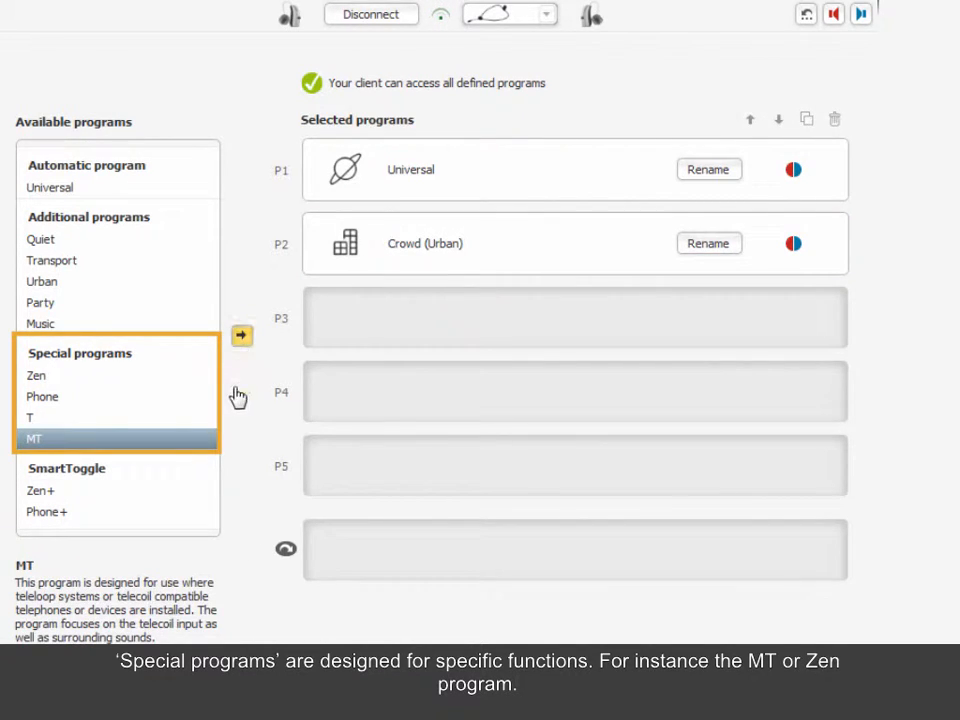
pyautogui.click(241, 335)
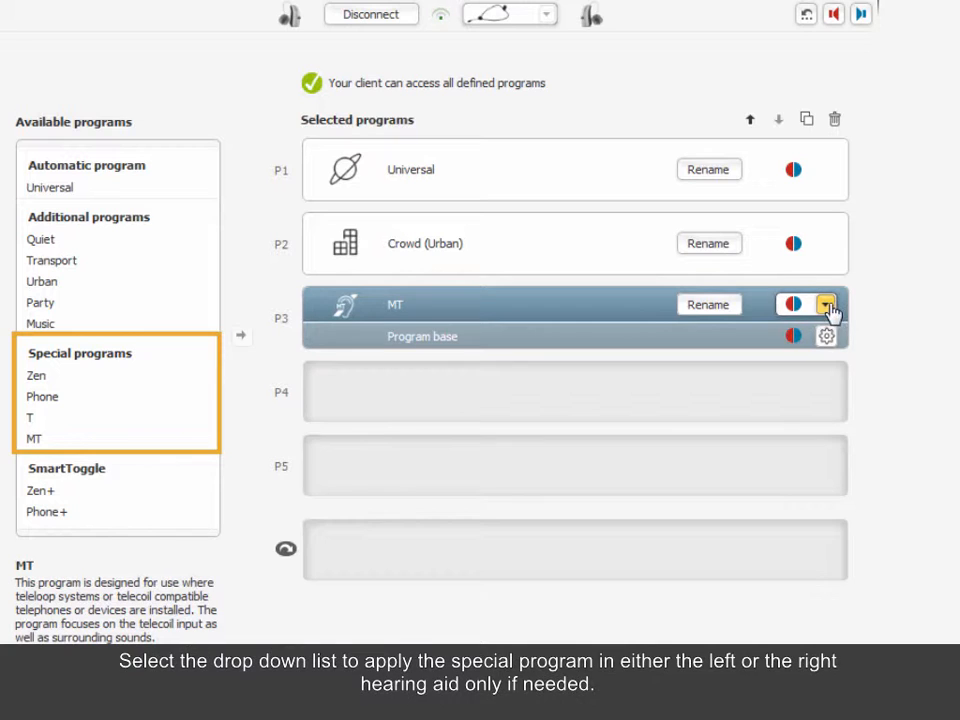
pyautogui.click(824, 304)
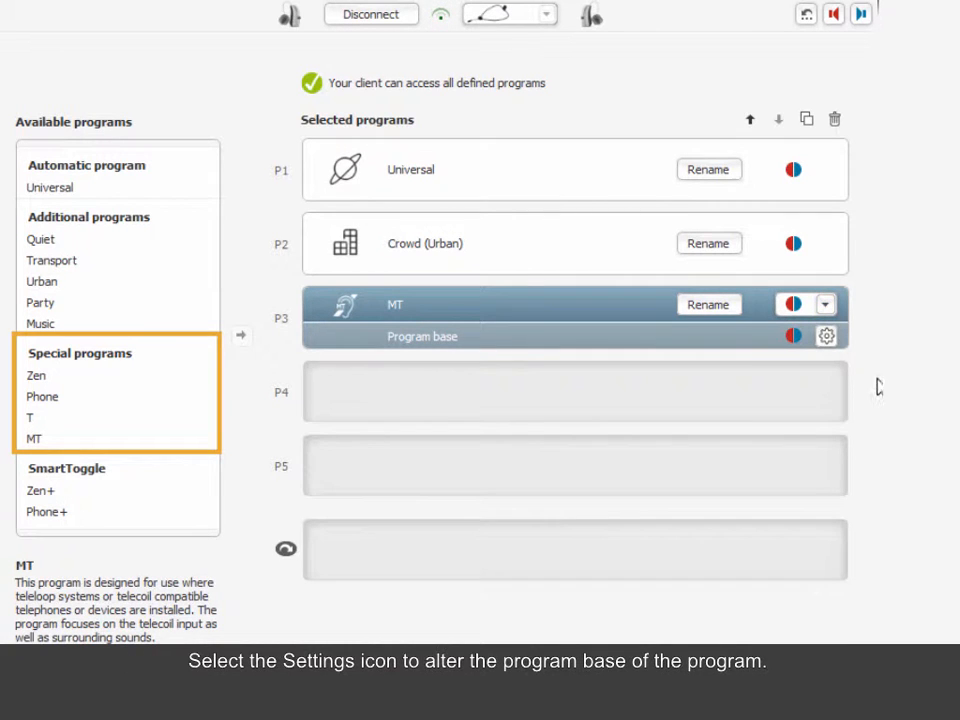
pyautogui.click(826, 336)
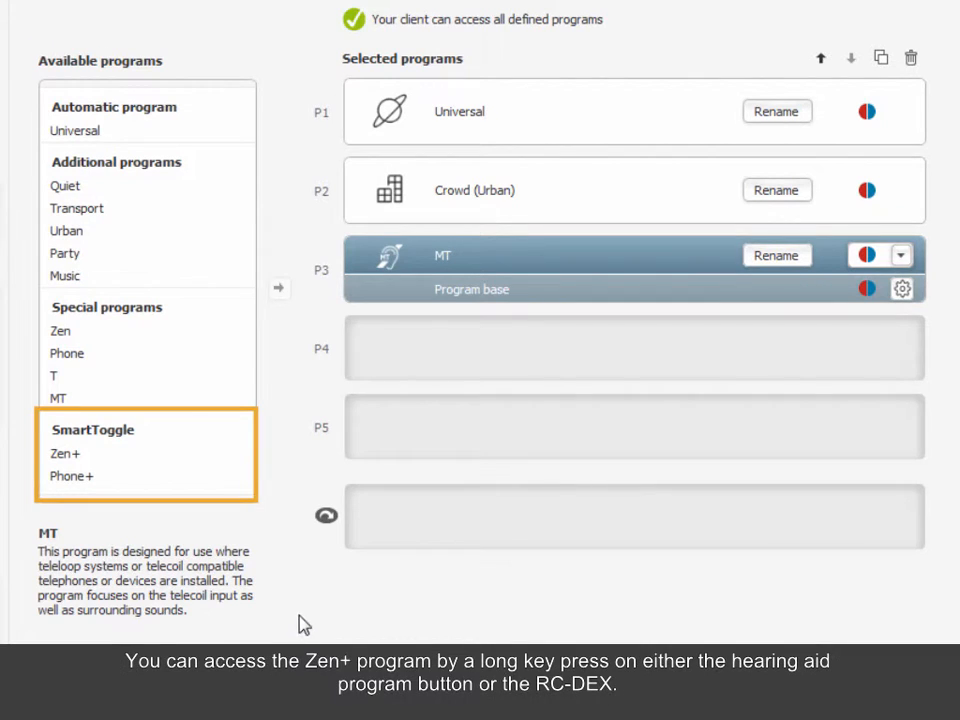
# - Assign Zen+ to the SmartToggle slot
pyautogui.click(65, 453)
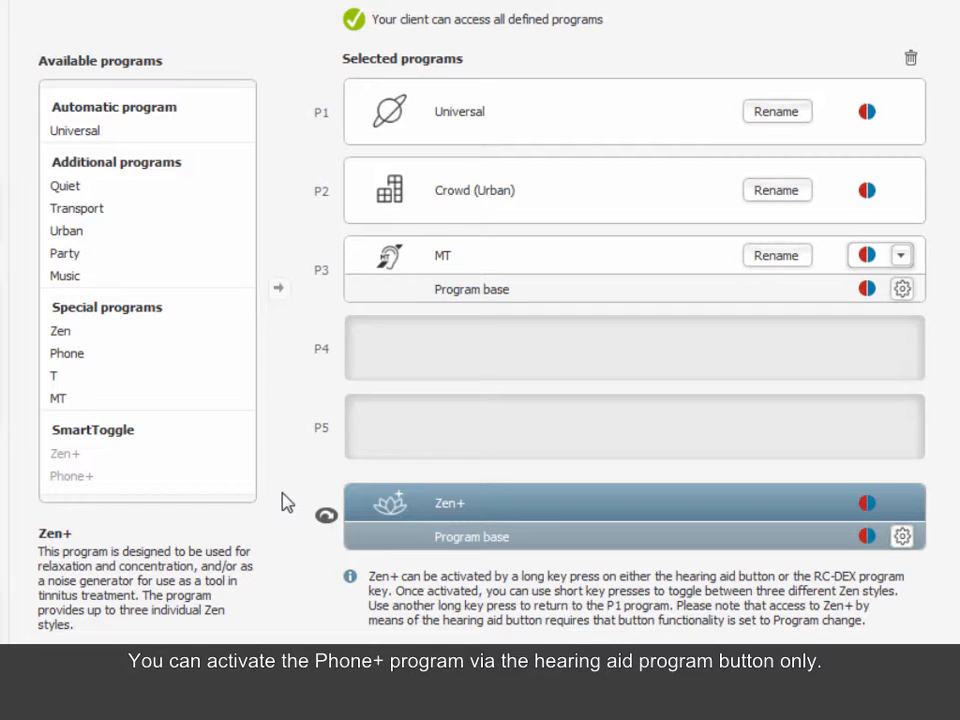
pyautogui.moveTo(295, 174)
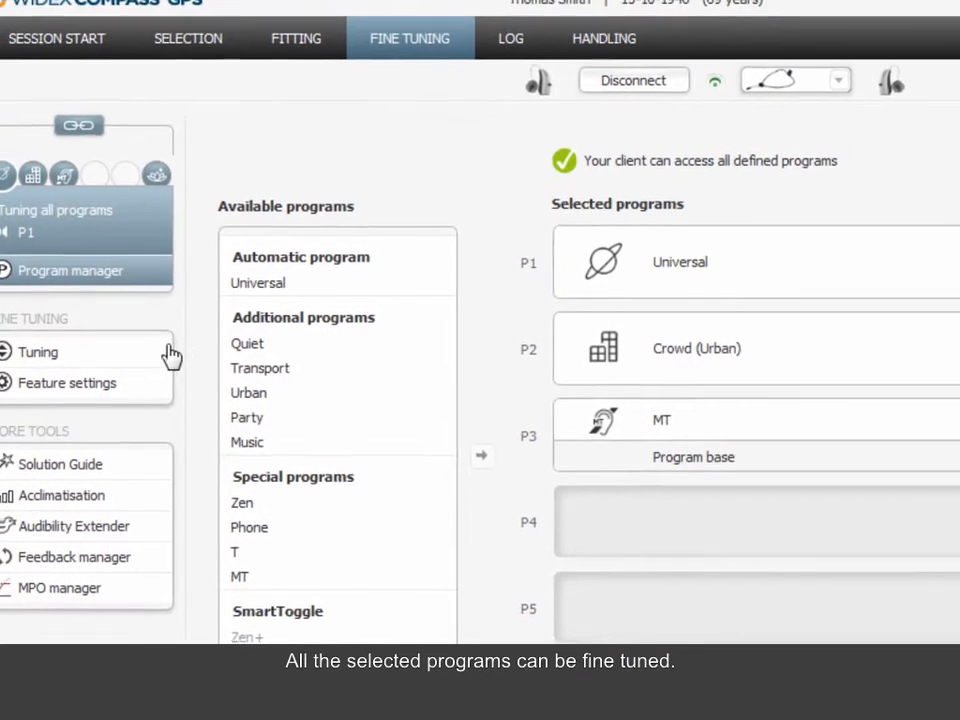
# - Open tuning, unlink the programs, and select Zen+ for separate tuning
pyautogui.click(39, 351)
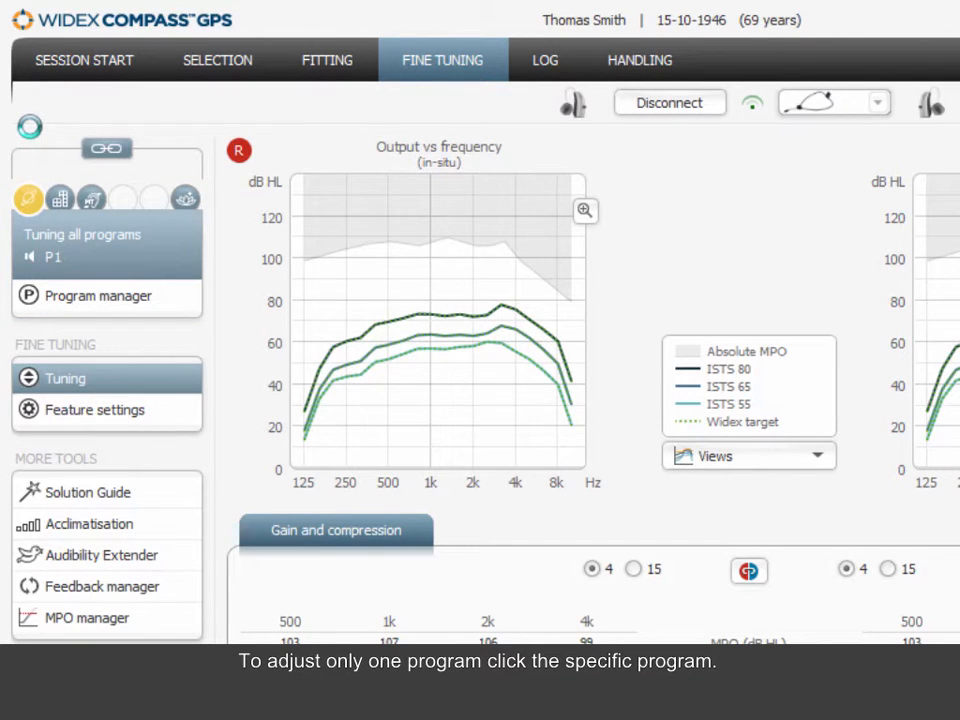
pyautogui.click(37, 200)
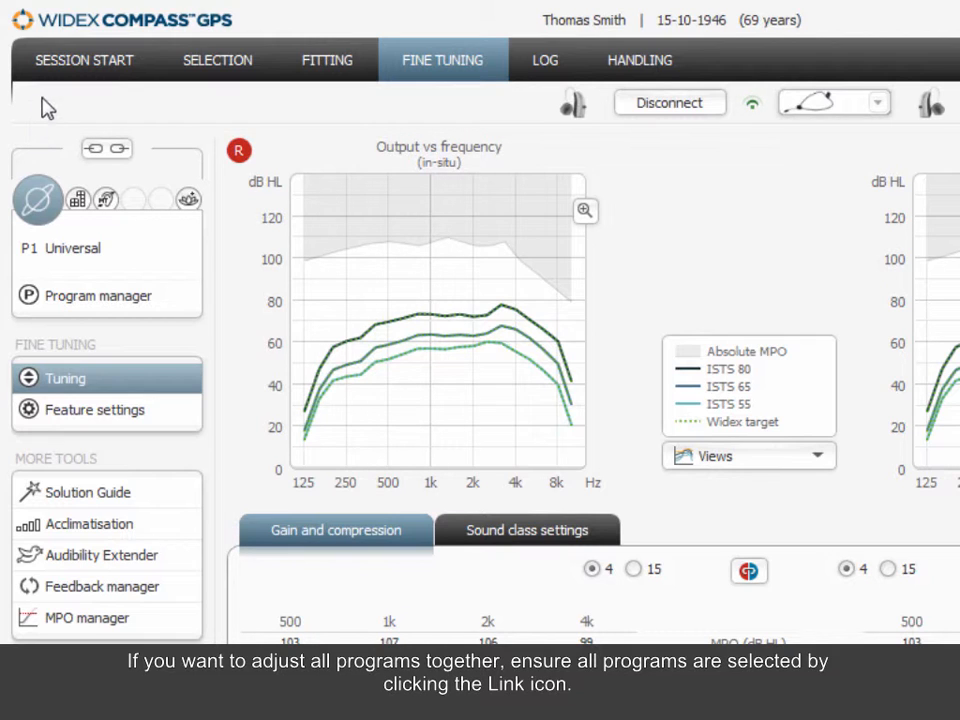
pyautogui.click(106, 148)
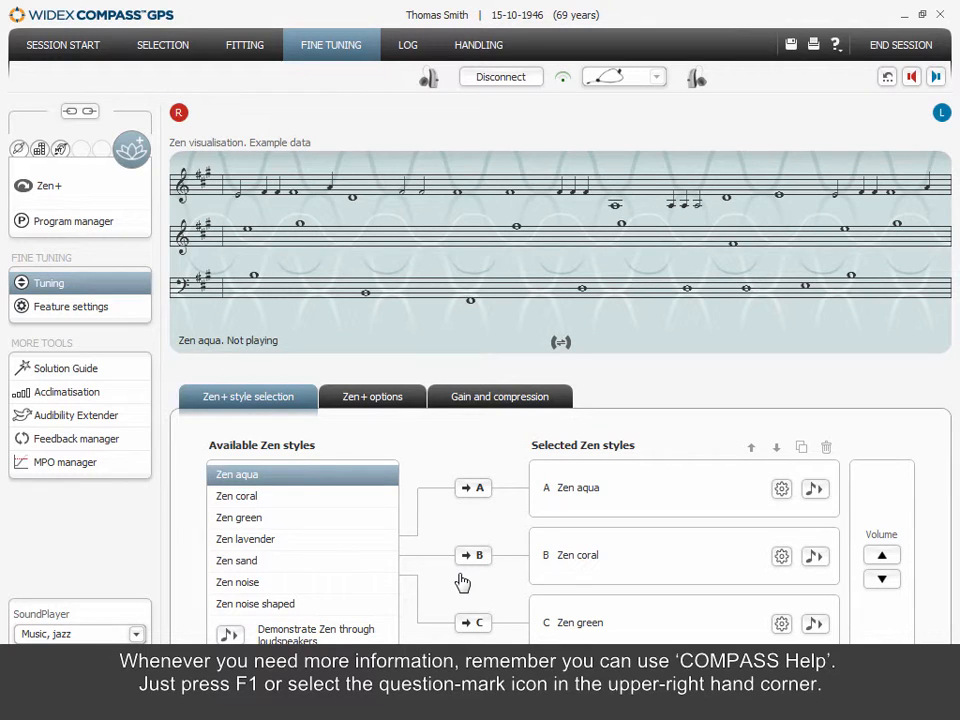
# - Open and close the Compass help window, then show the help resources list
pyautogui.click(835, 44)
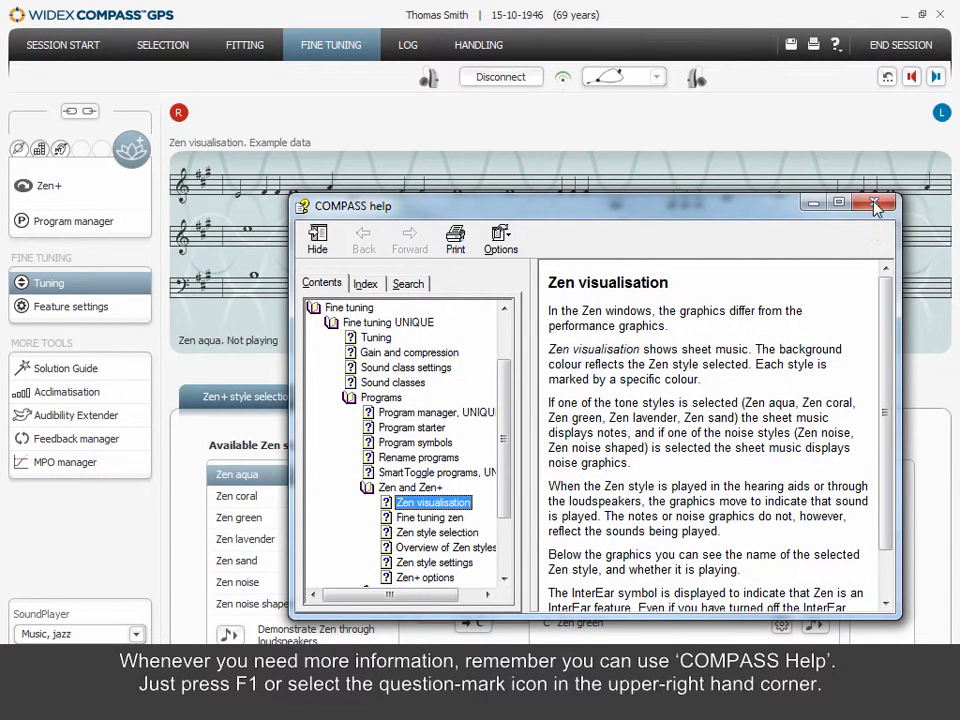
pyautogui.click(877, 204)
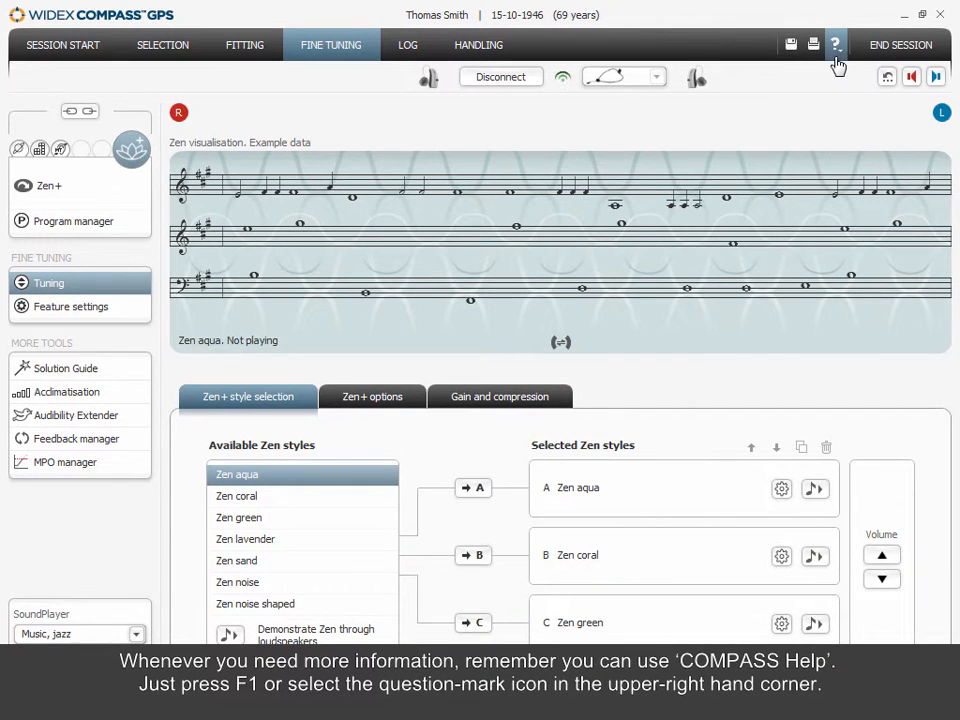
pyautogui.click(835, 44)
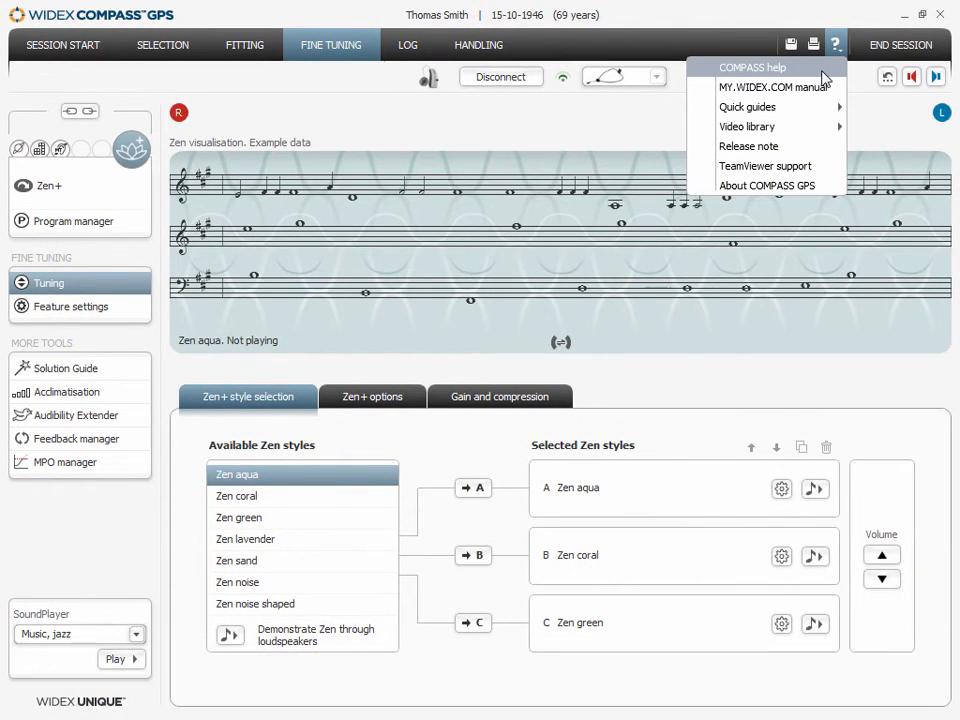